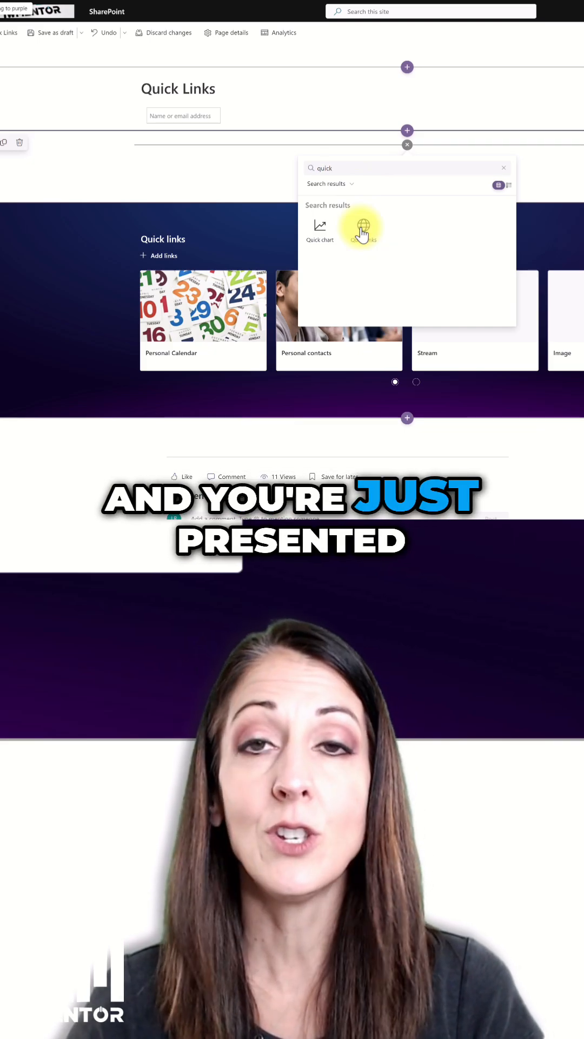
Insert the Quick links web part from the 'quick' search results onto the page.
{"action": "left_click", "coordinate": [360, 228]}
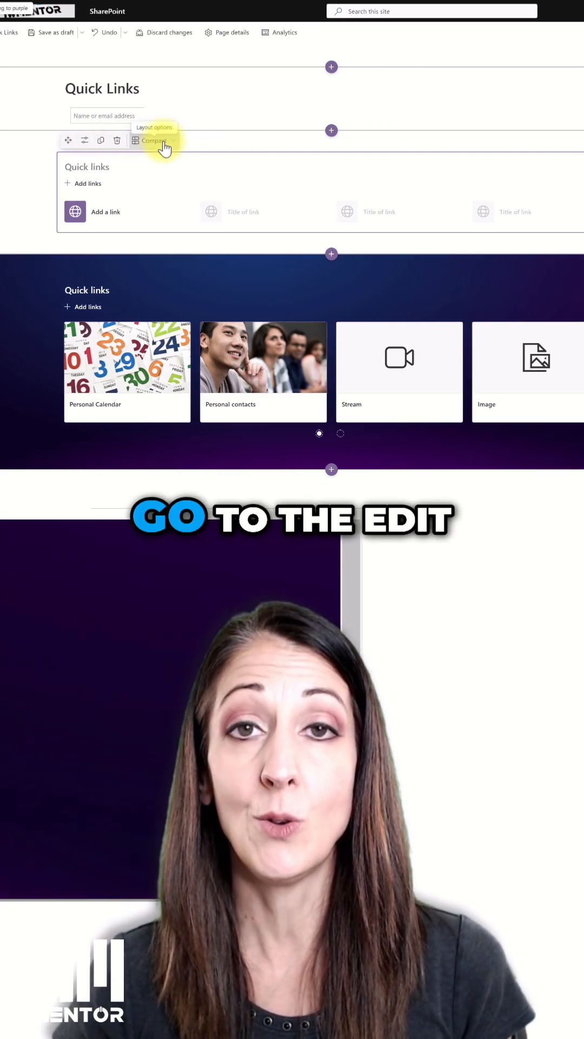
{"action": "left_click", "coordinate": [136, 140]}
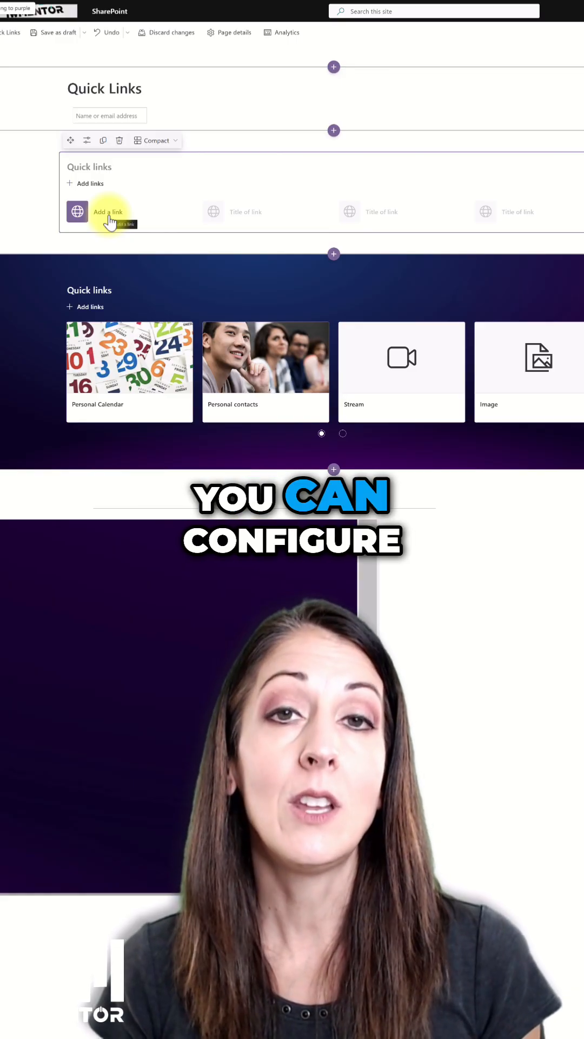
{"action": "mouse_move", "coordinate": [110, 242]}
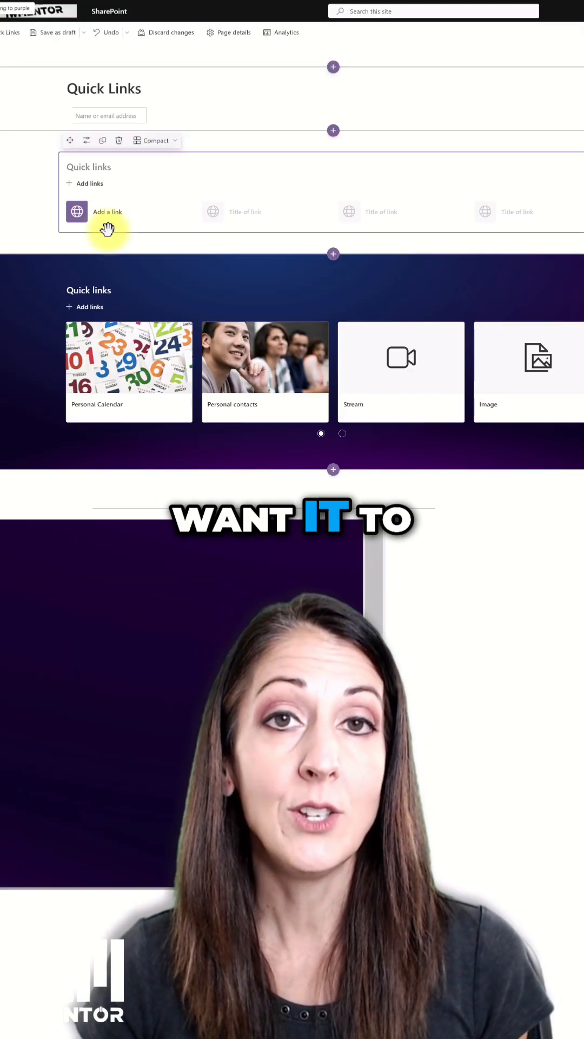
Open the link picker on the new Quick links web part, showing the site's recent pages.
{"action": "left_click", "coordinate": [107, 212]}
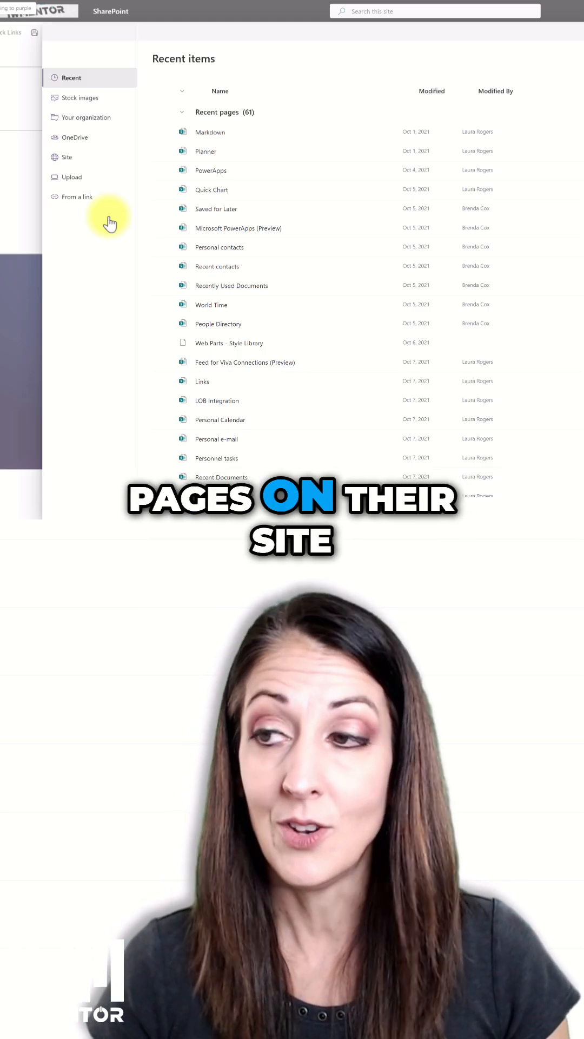
{"action": "mouse_move", "coordinate": [341, 282]}
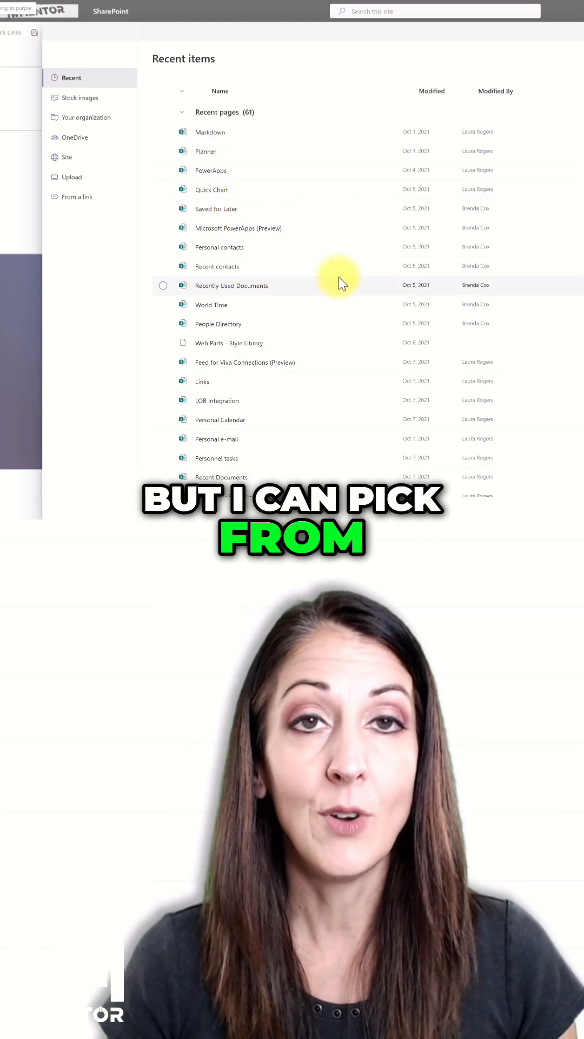